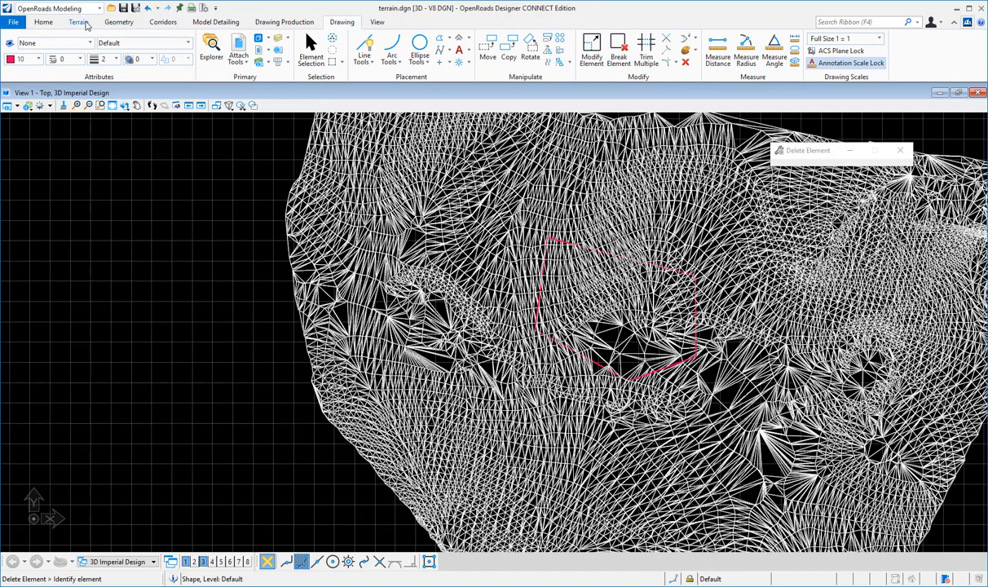
Start Add Features from Feature Management under the Terrain commands
{"action": "left_click", "coordinate": [78, 22]}
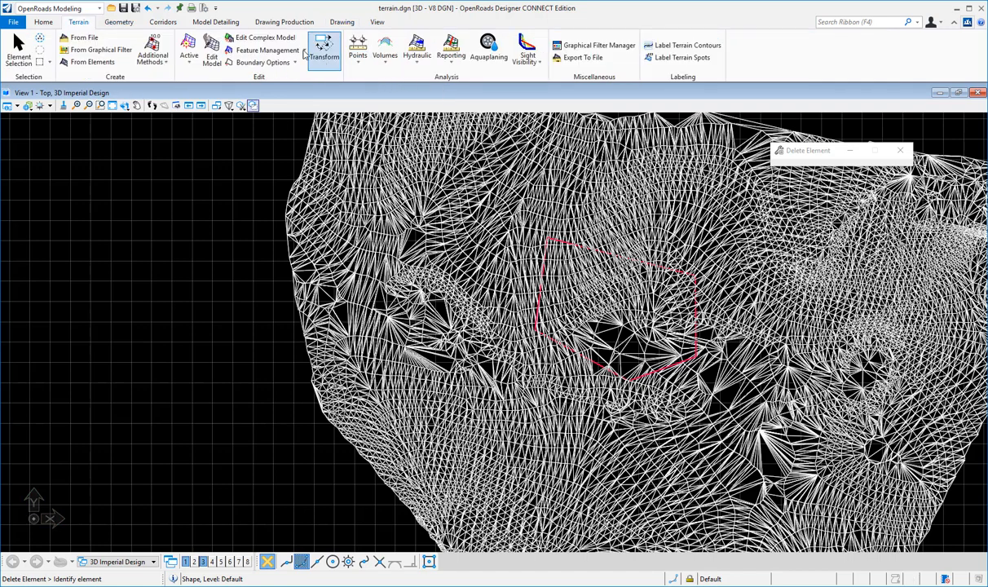
{"action": "left_click", "coordinate": [267, 50]}
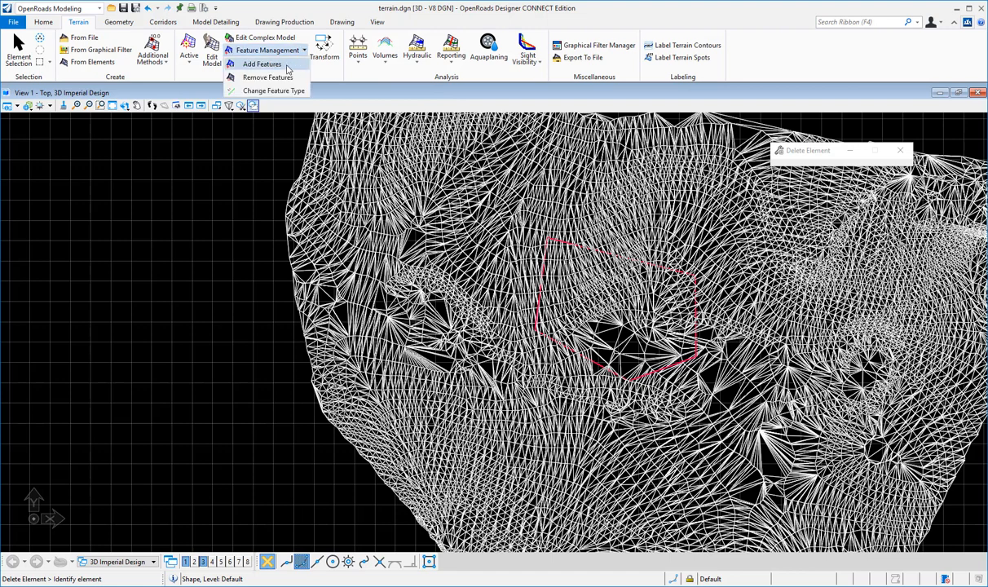
{"action": "left_click", "coordinate": [262, 63]}
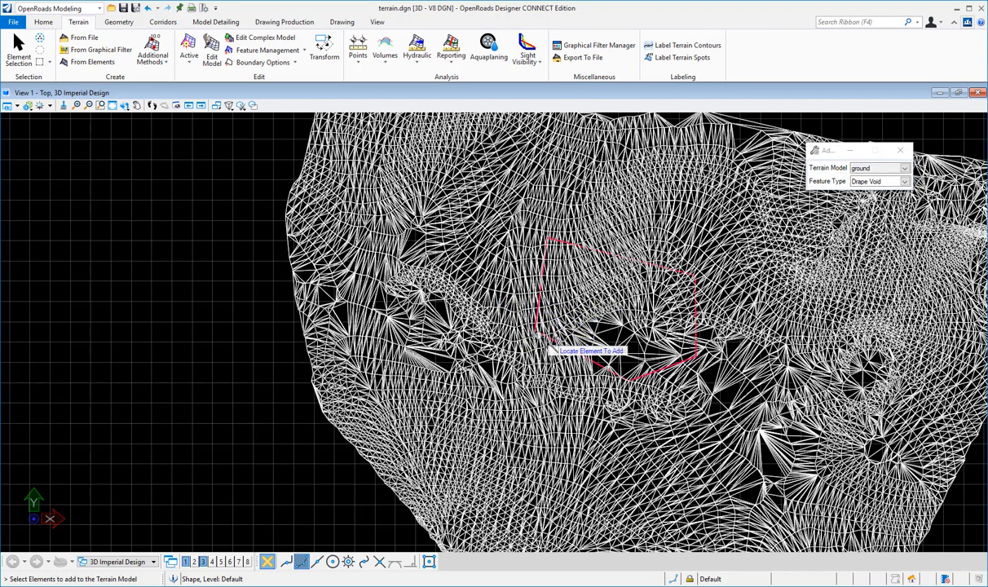
{"action": "mouse_move", "coordinate": [599, 369]}
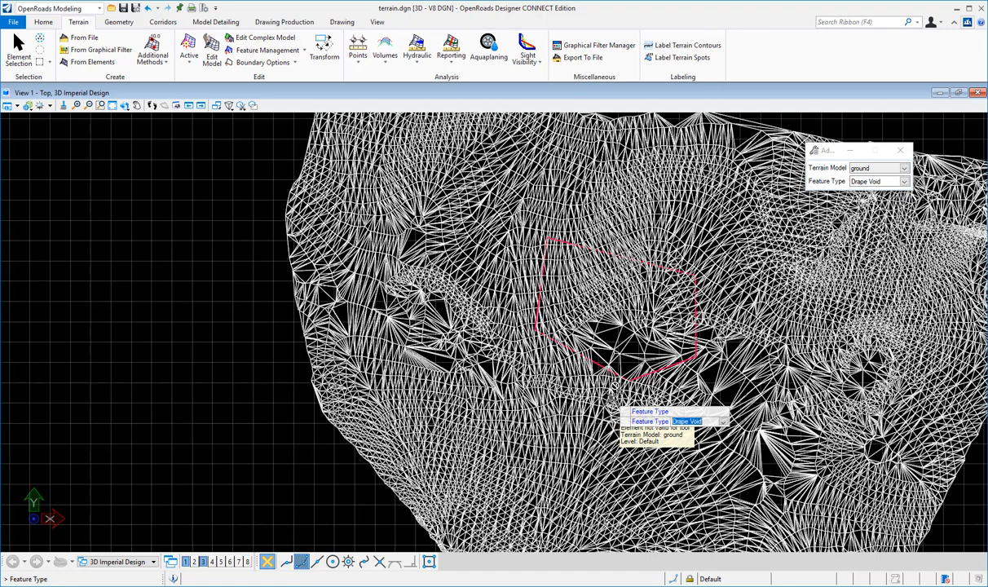
Add the red shape outline to the ground terrain as a Drape Void
{"action": "left_click", "coordinate": [878, 181]}
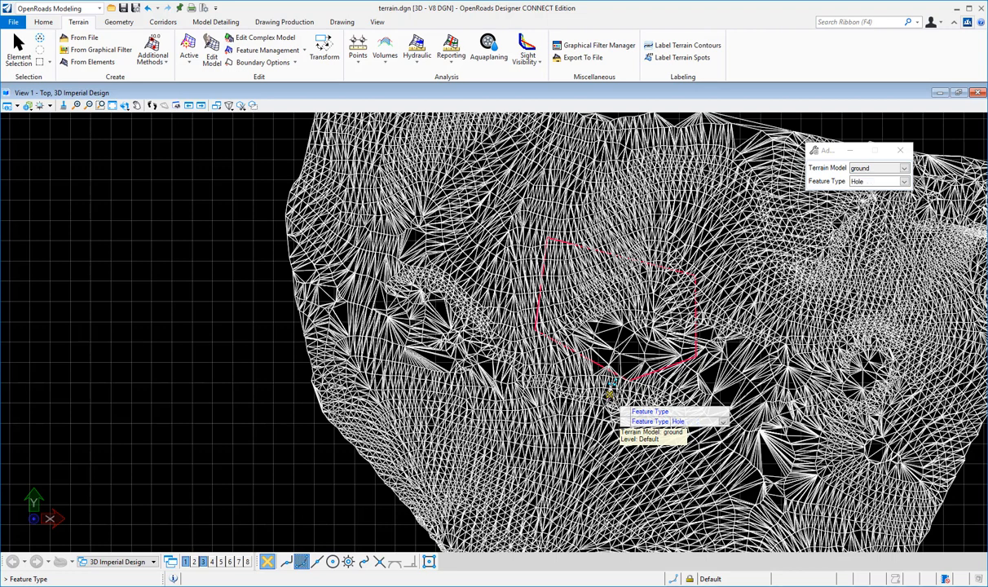
{"action": "left_click", "coordinate": [876, 181]}
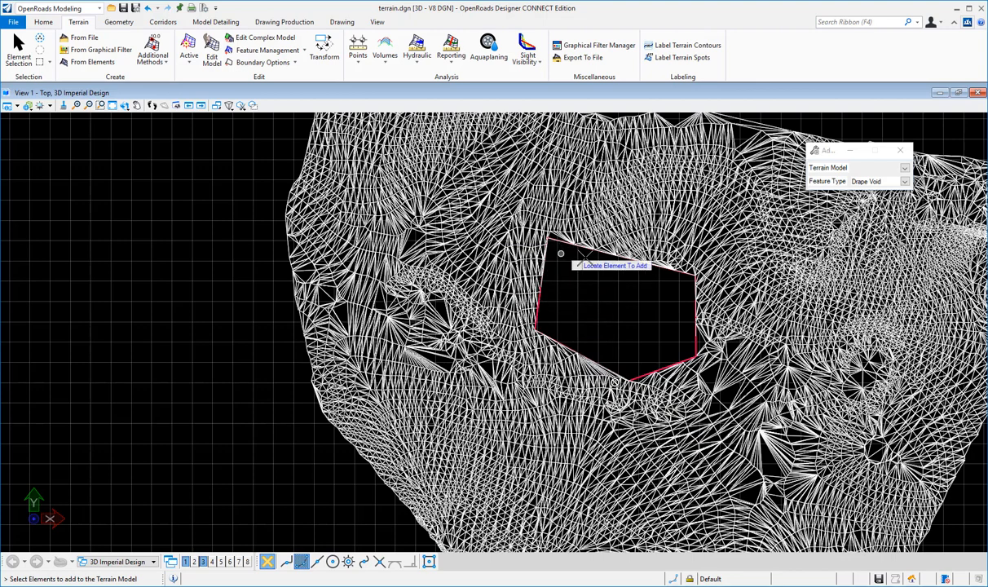
{"action": "mouse_move", "coordinate": [561, 328]}
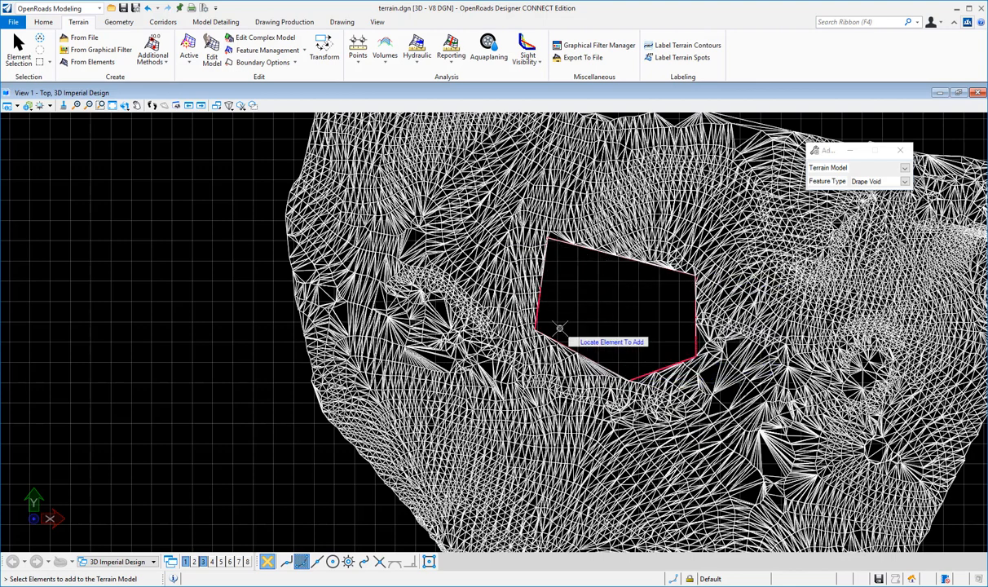